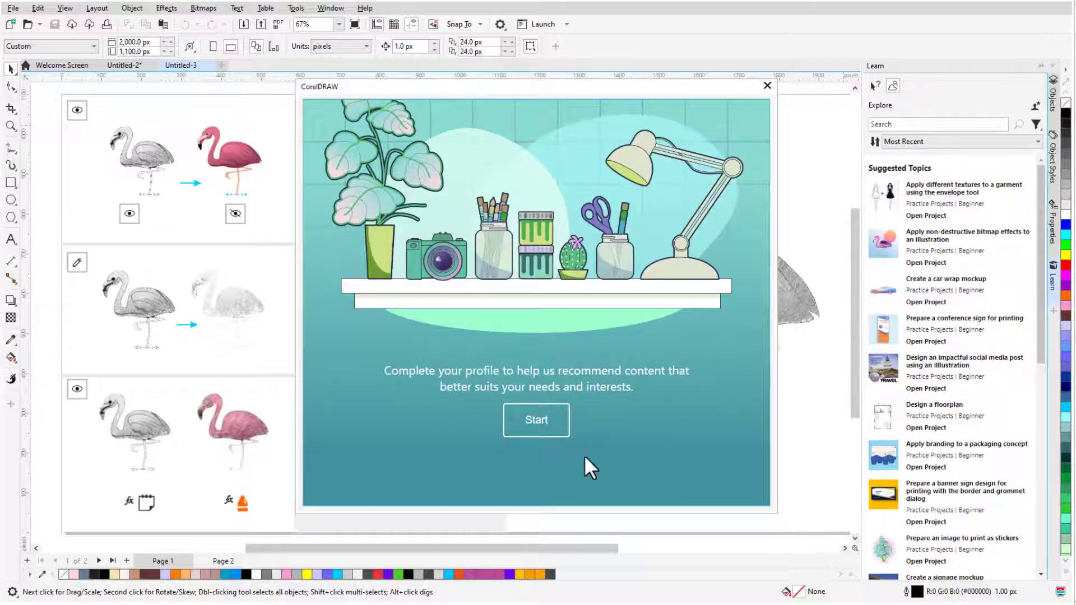
- Answer the survey as New to CorelDRAW and start the summer market flyer practice project
click(536, 421)
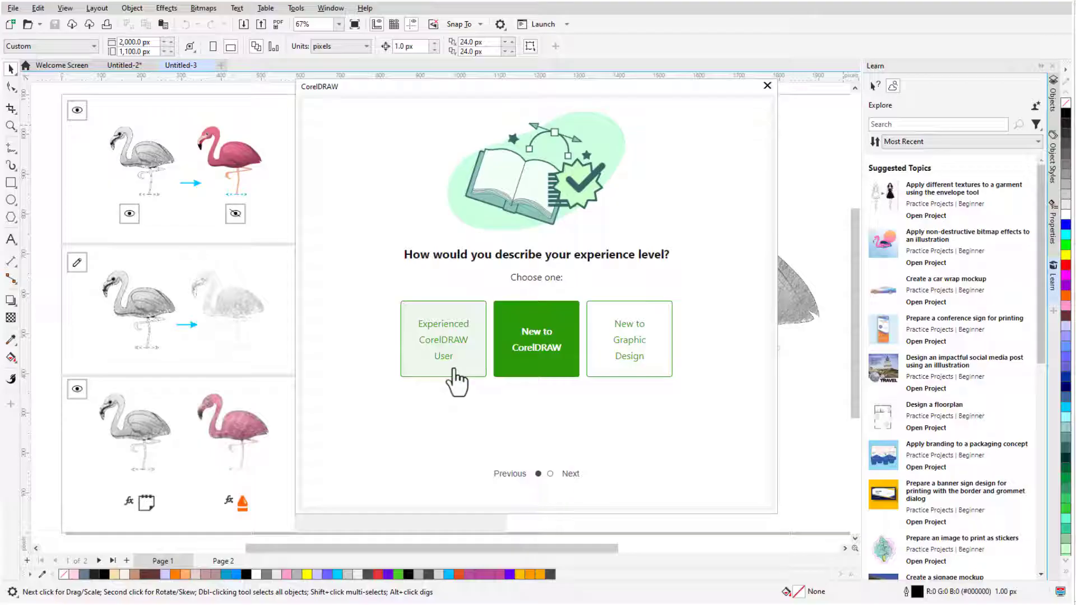
click(571, 473)
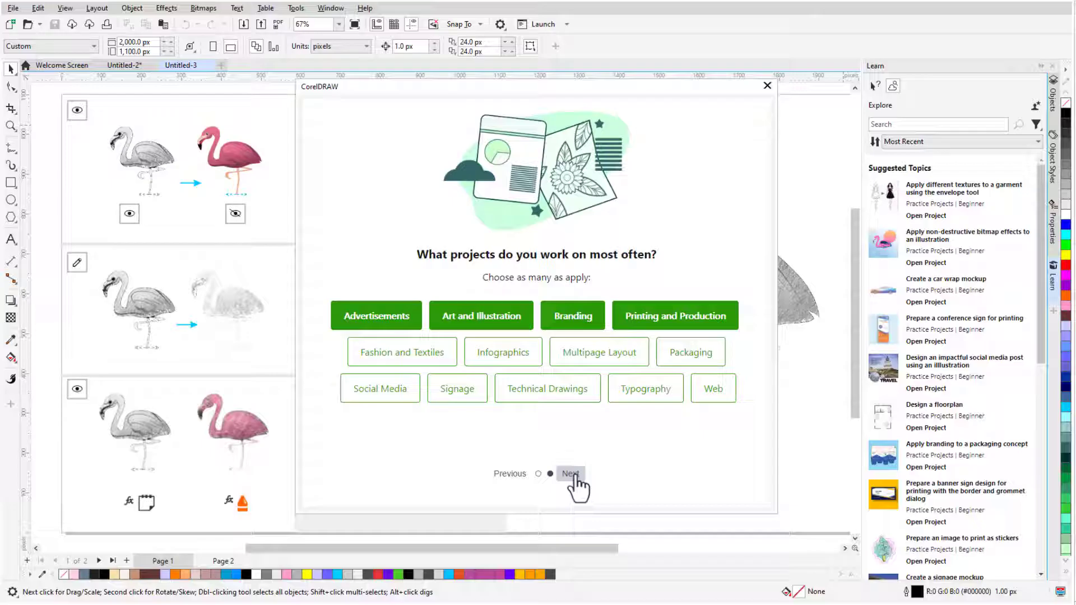
click(570, 473)
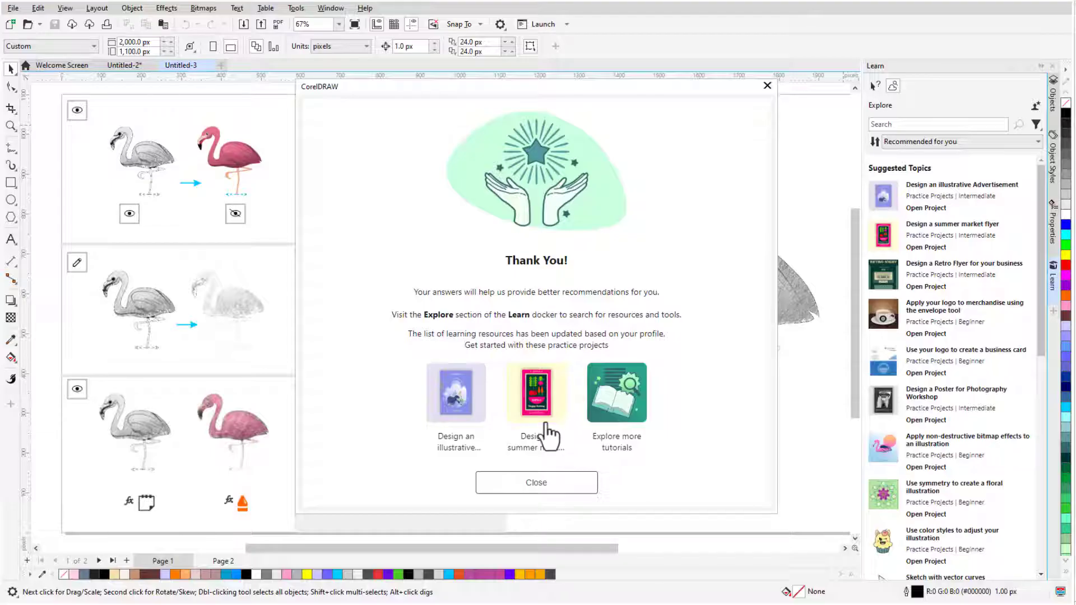
click(536, 392)
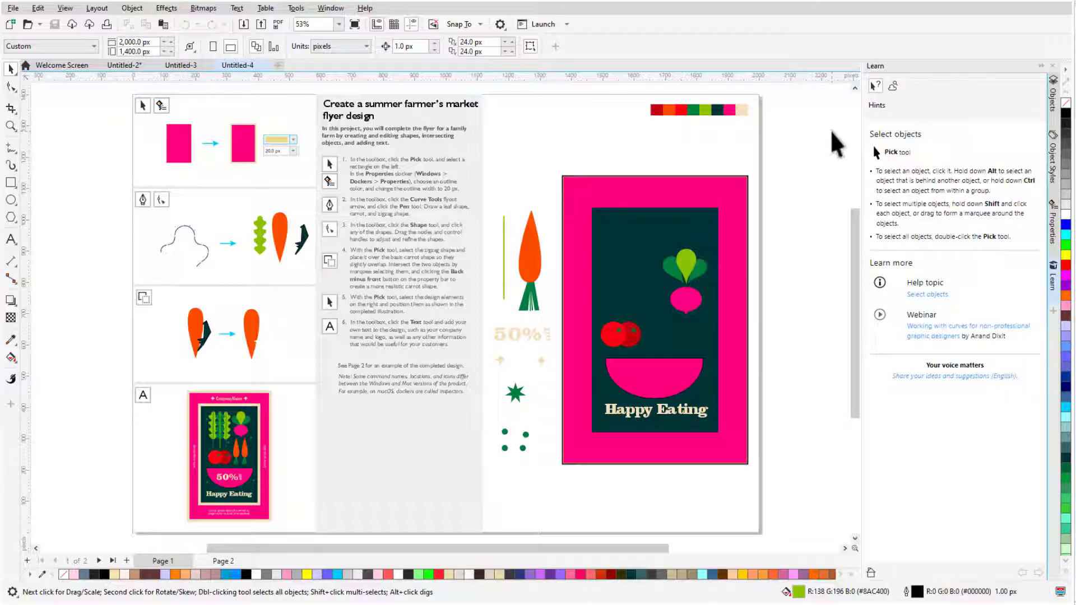
mouse_move(101, 260)
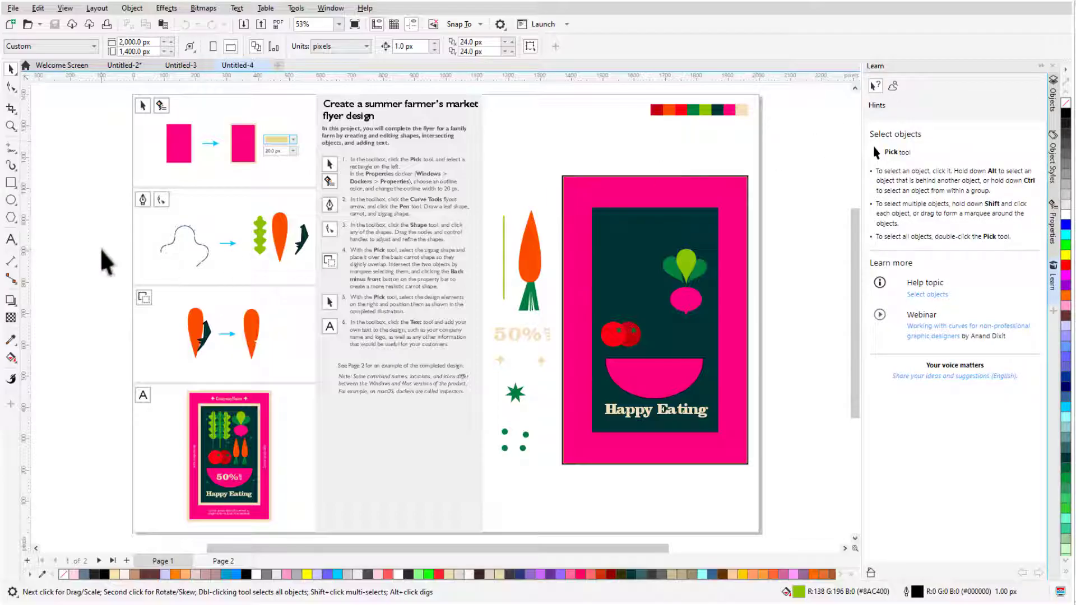
- Select the Text tool and read through its Add text hint in the Learn docker
click(10, 239)
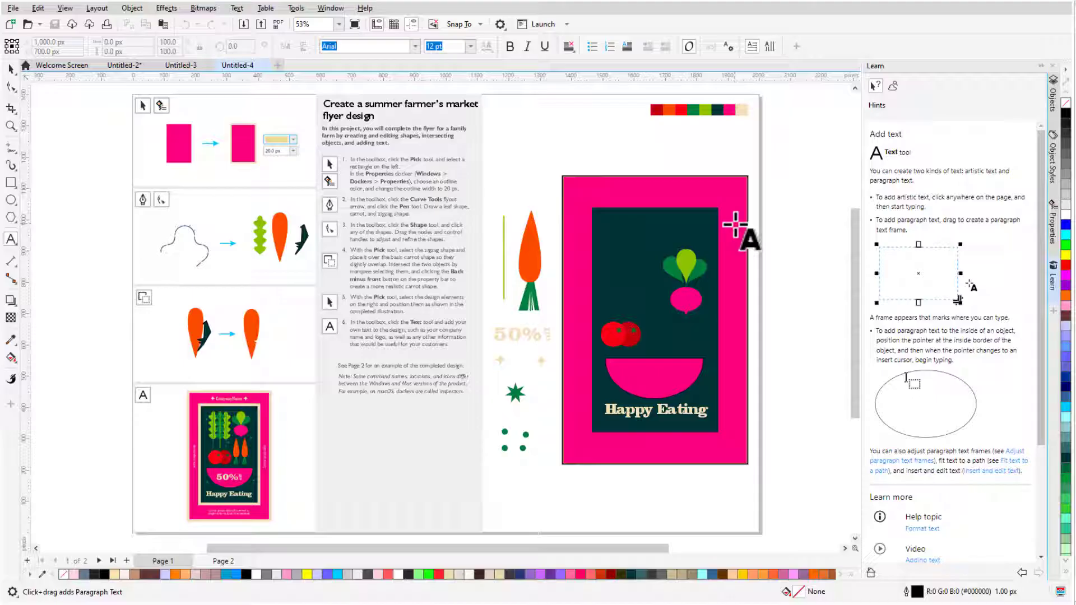
scroll(down, 3)
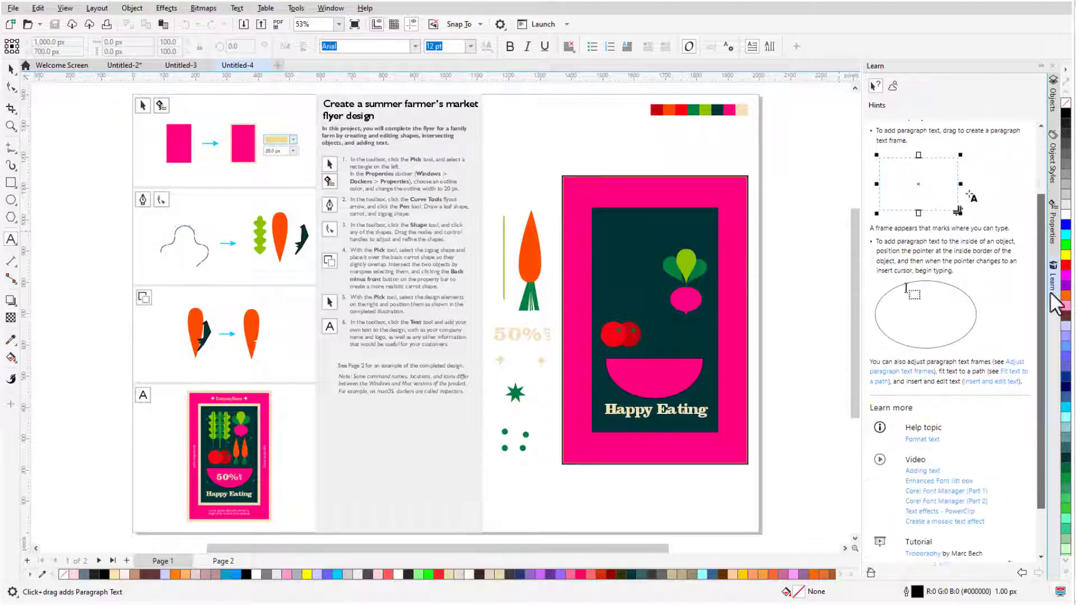
scroll(down, 3)
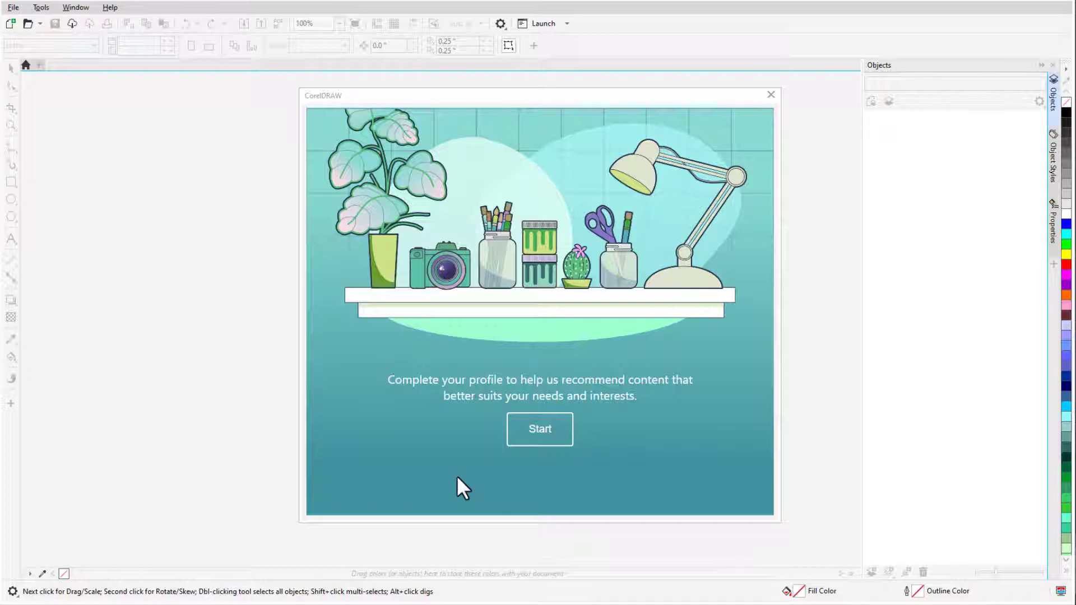
- Redo the survey adding Social Media to frequent projects, then choose Explore more tutorials
click(539, 429)
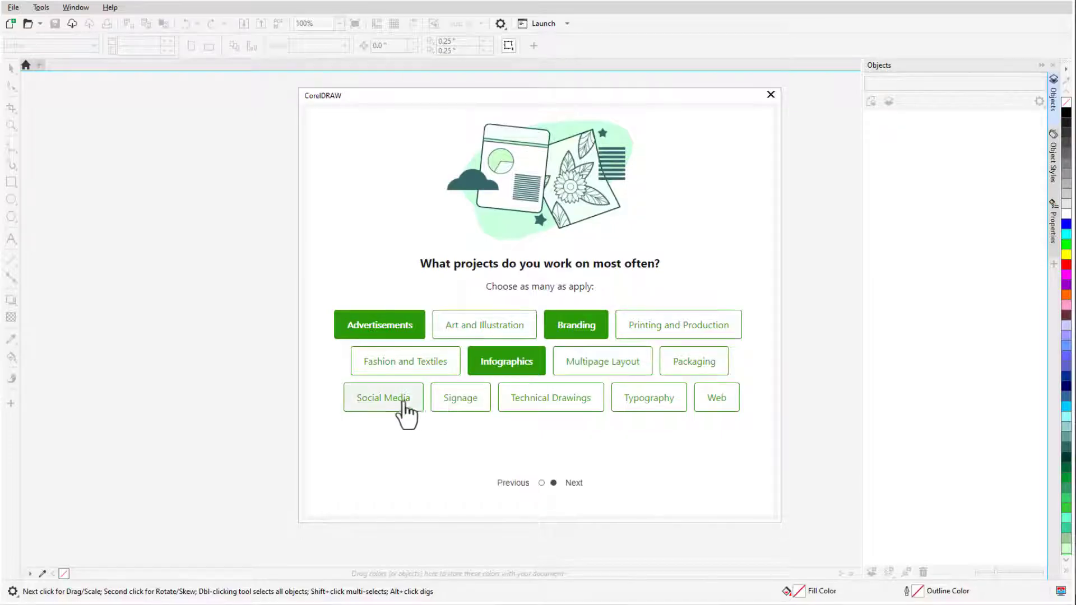
click(383, 397)
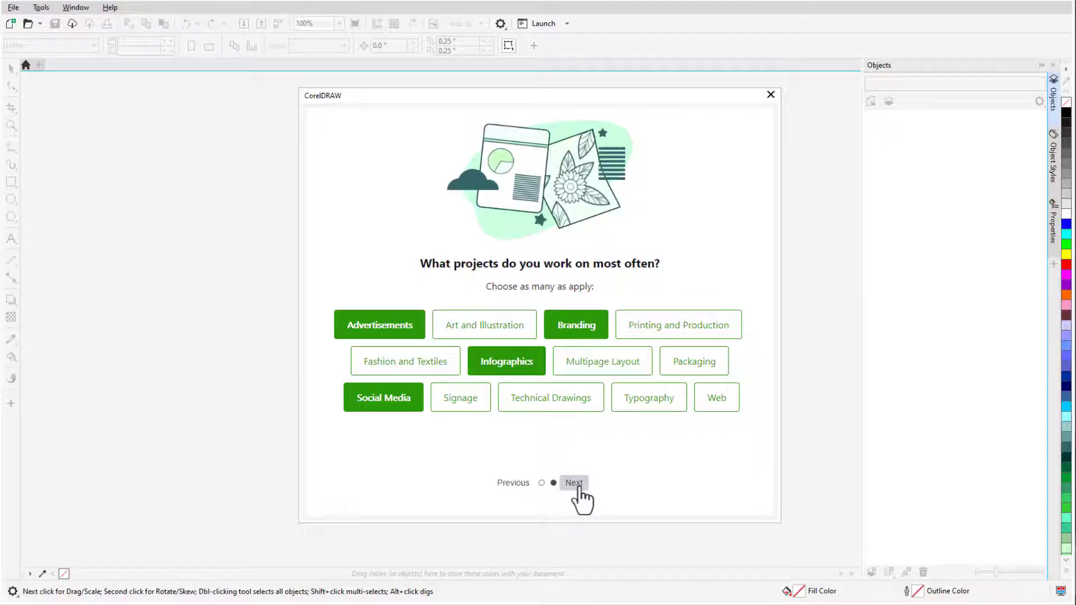
click(574, 482)
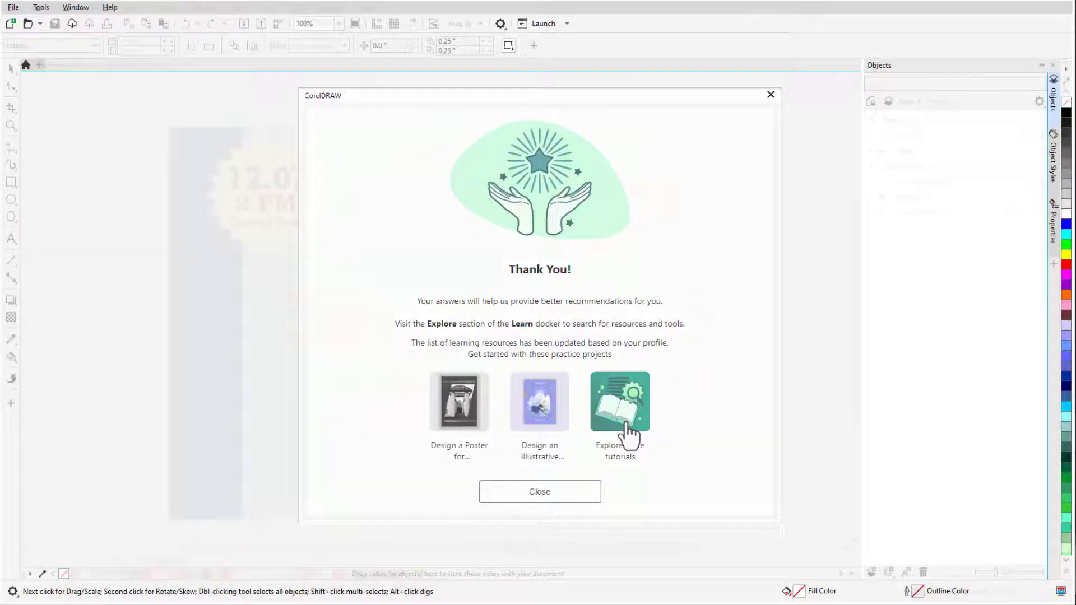
click(539, 492)
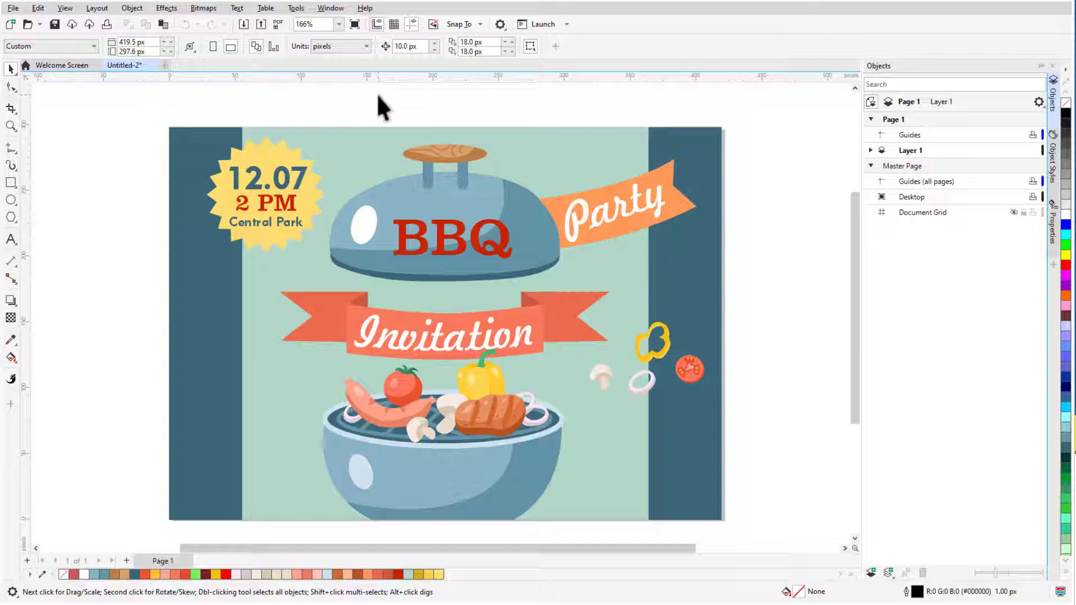
- Start opening the Learn docker from the Window menu's Dockers list
click(331, 8)
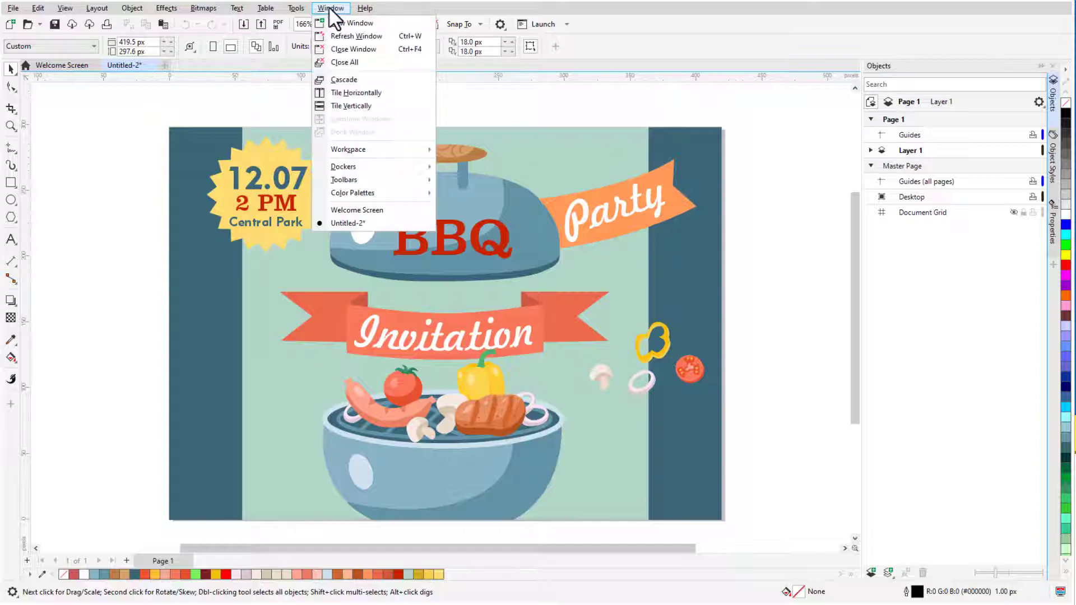
mouse_move(343, 165)
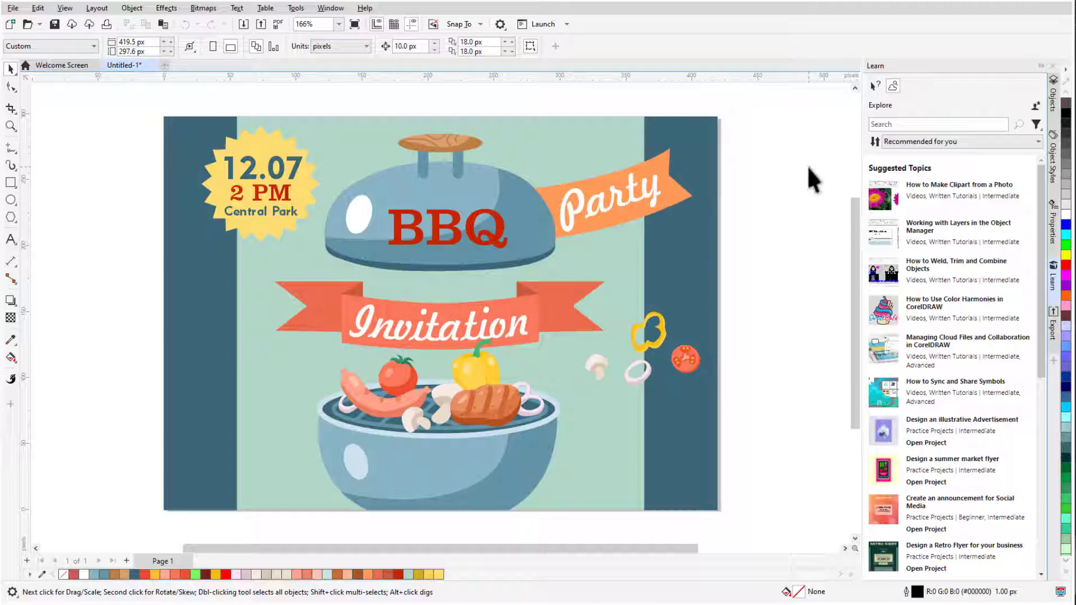
- Search the Explore tab for 'logo' and glance at the filter and sort choices
click(937, 123)
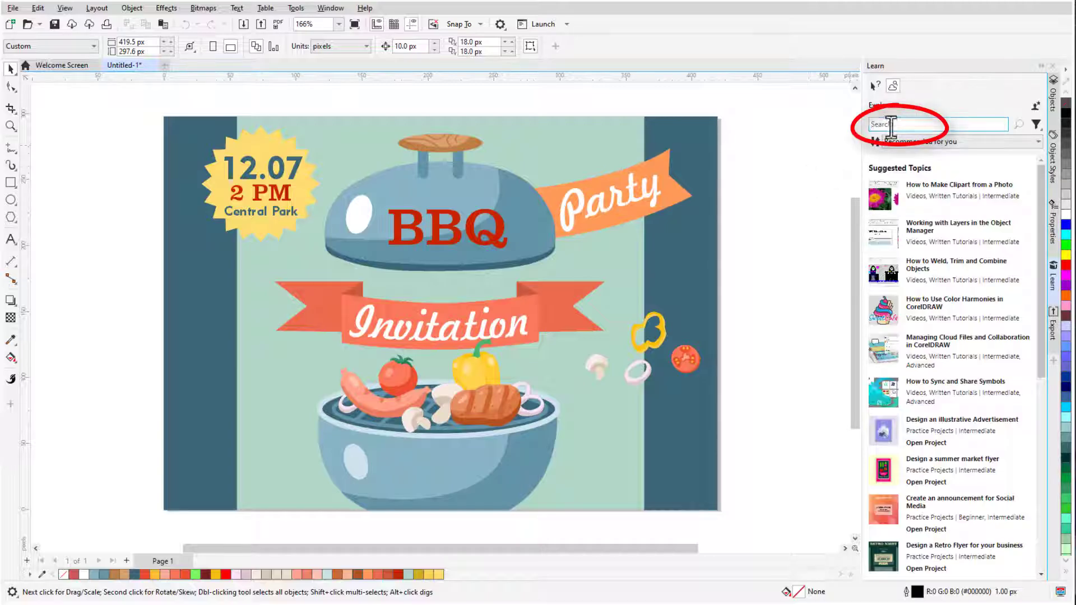
text(logo)
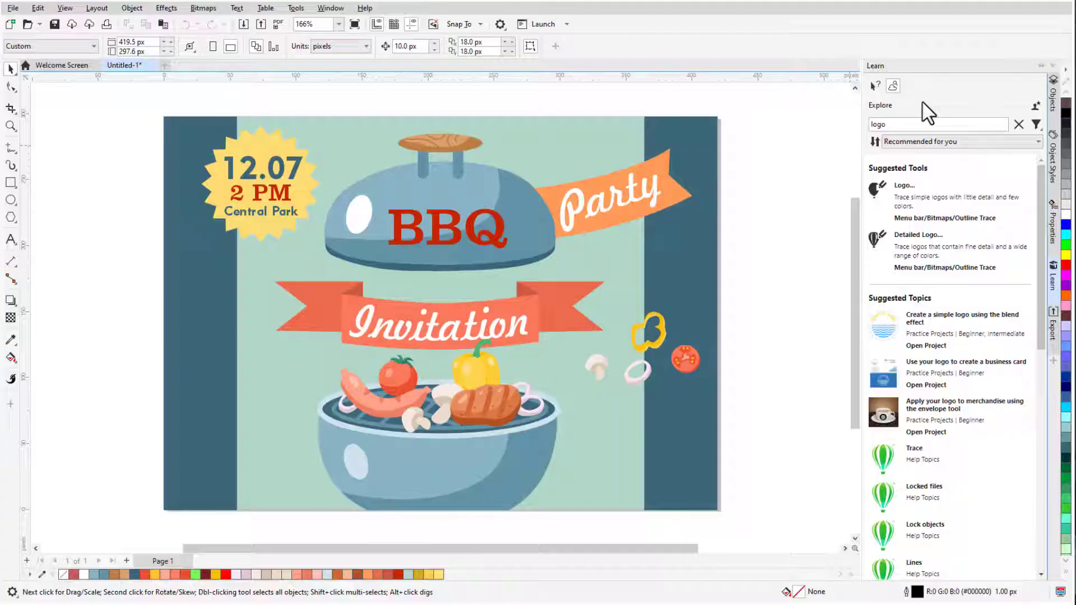
click(1035, 124)
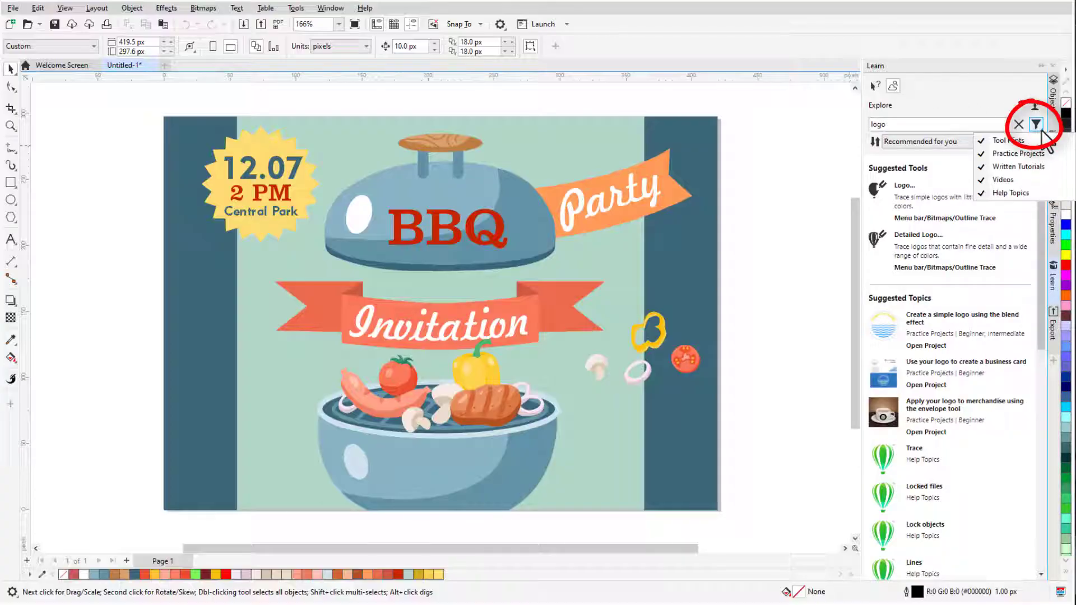
click(1035, 124)
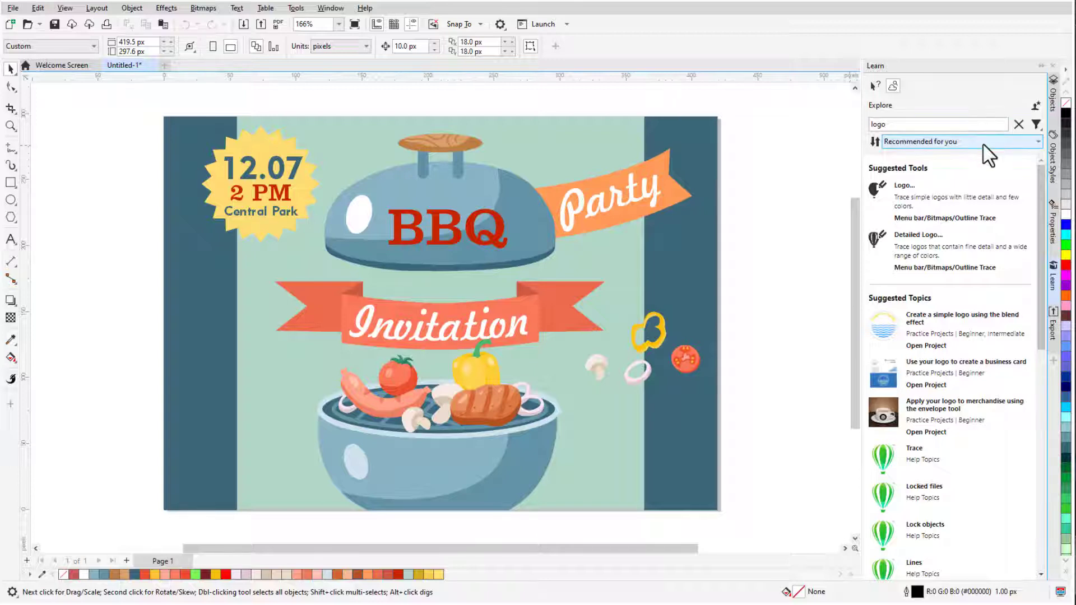
click(960, 141)
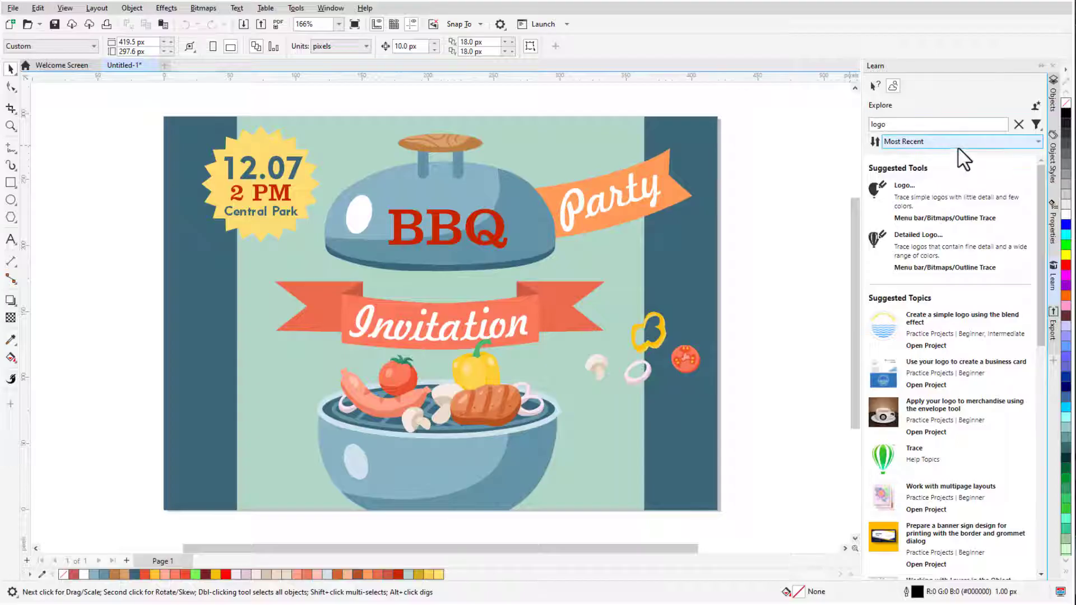
click(961, 141)
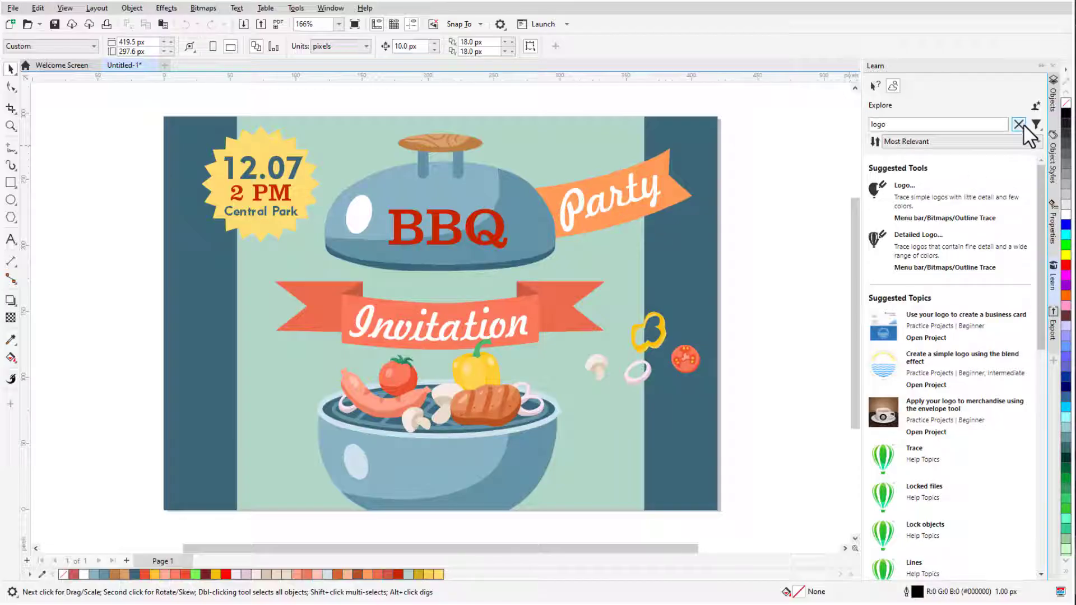
- Clear the search, uncheck Videos and Help Topics, and sort by Most Recent
click(1020, 126)
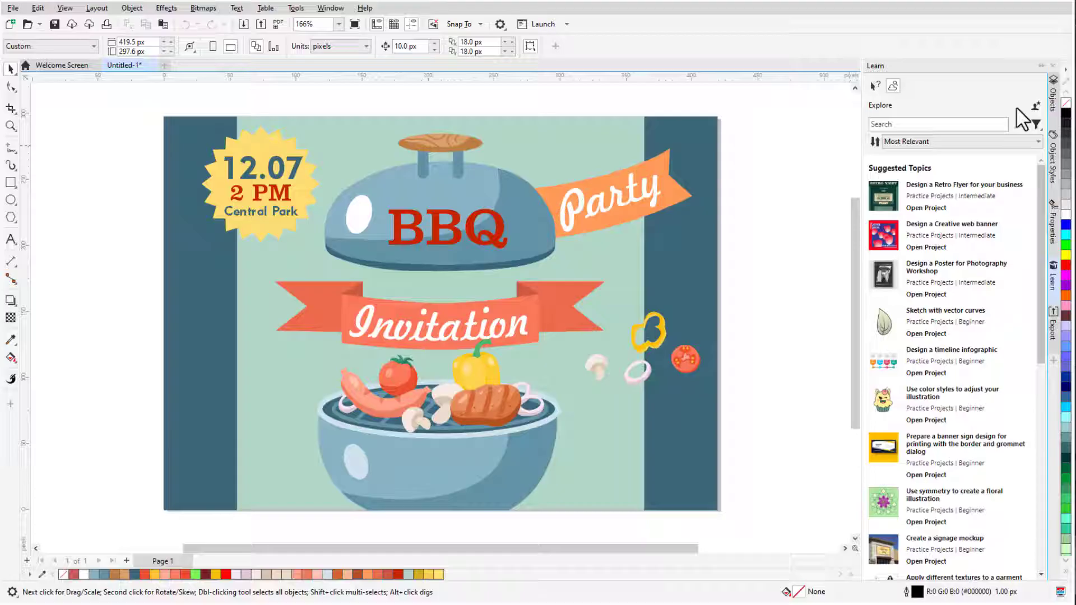
click(1035, 124)
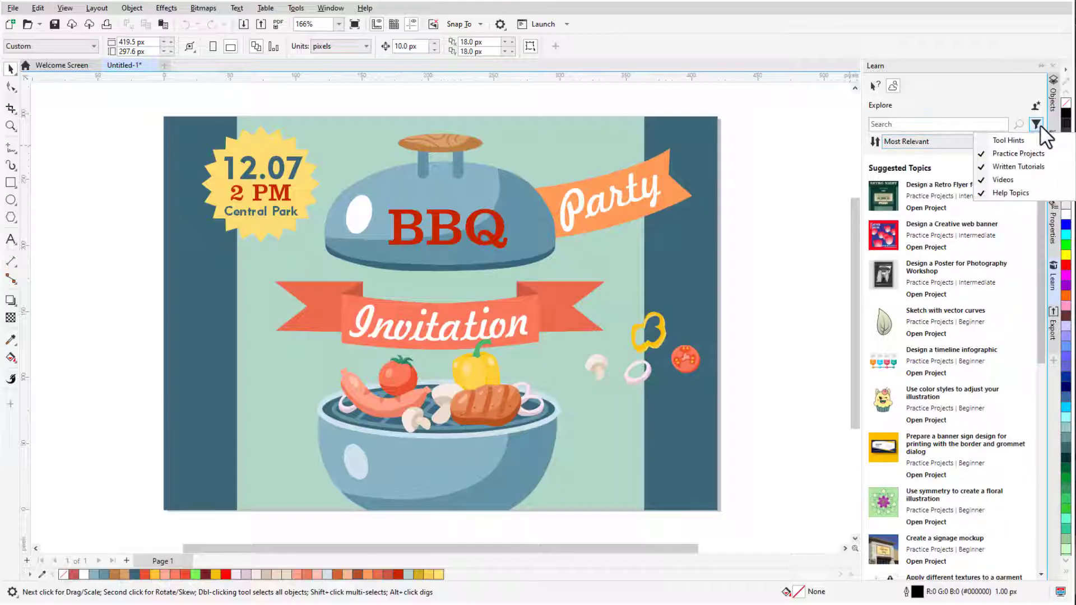
click(1016, 165)
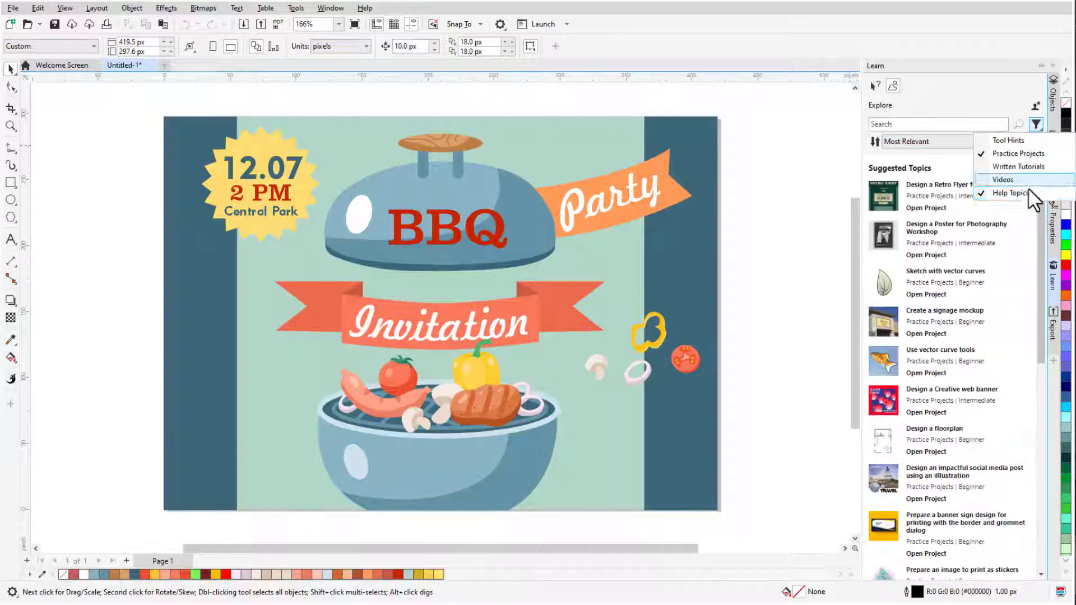
click(1005, 180)
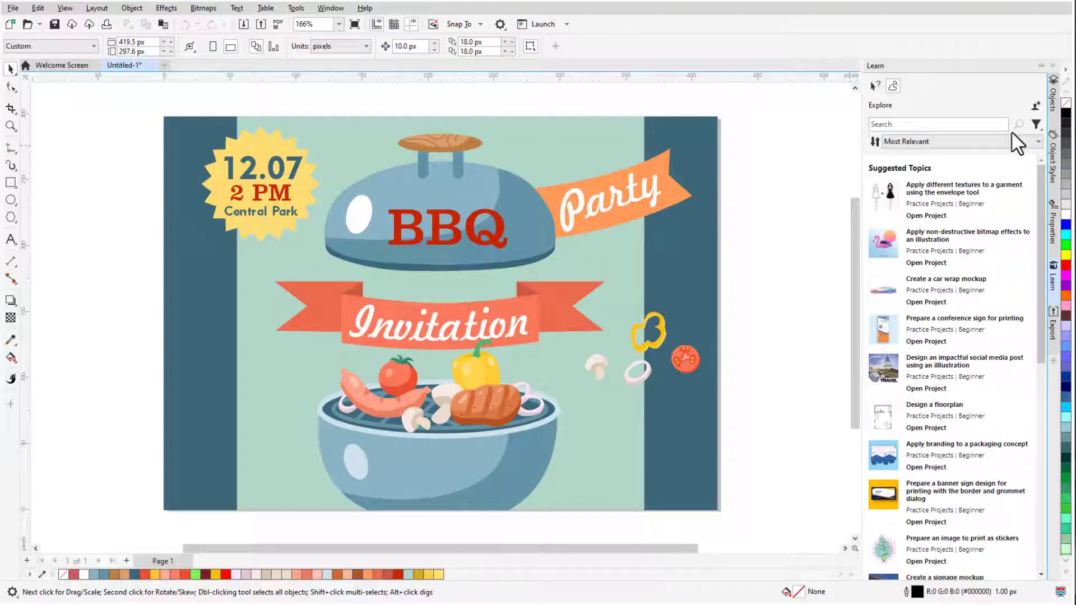
mouse_move(1019, 112)
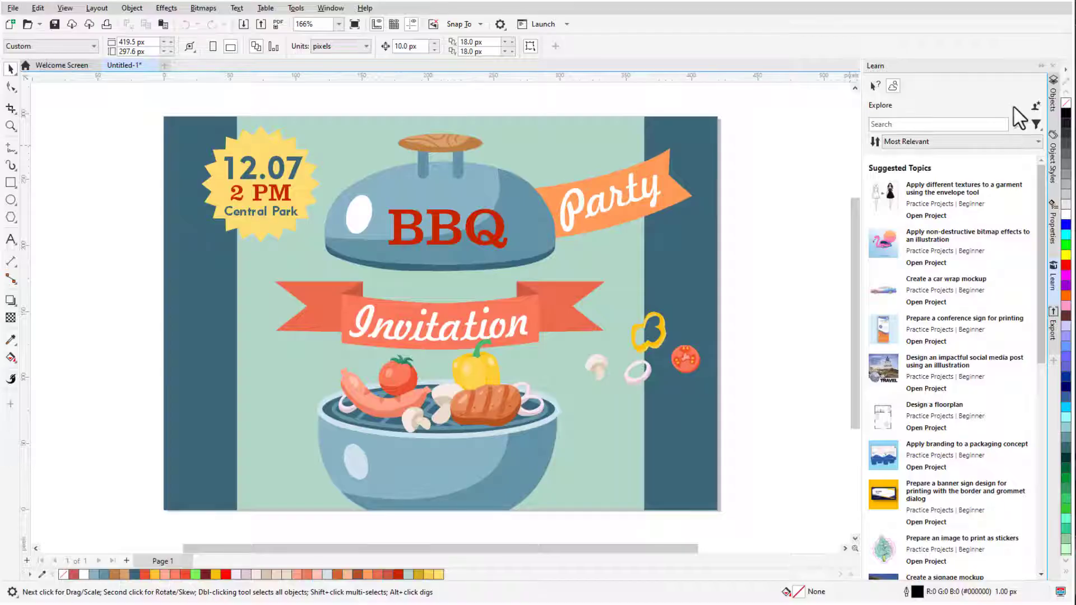
click(959, 141)
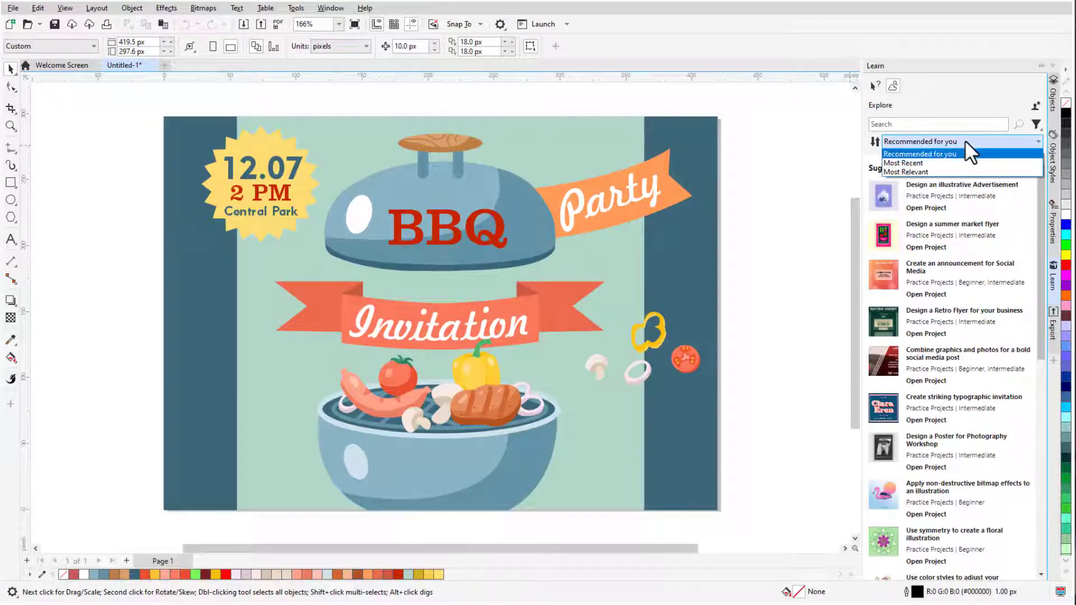
click(905, 162)
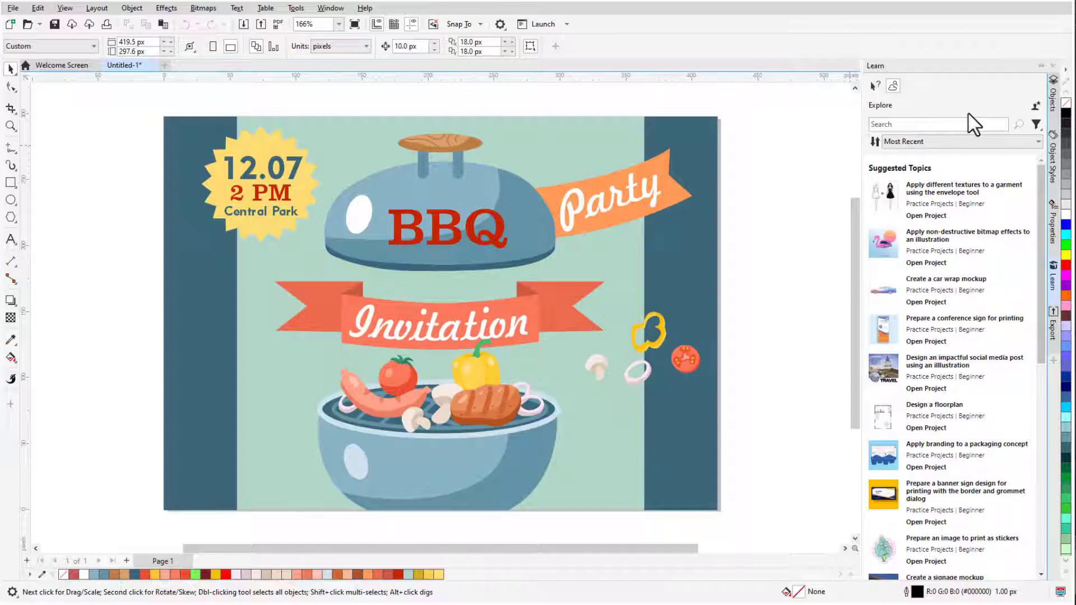
mouse_move(964, 251)
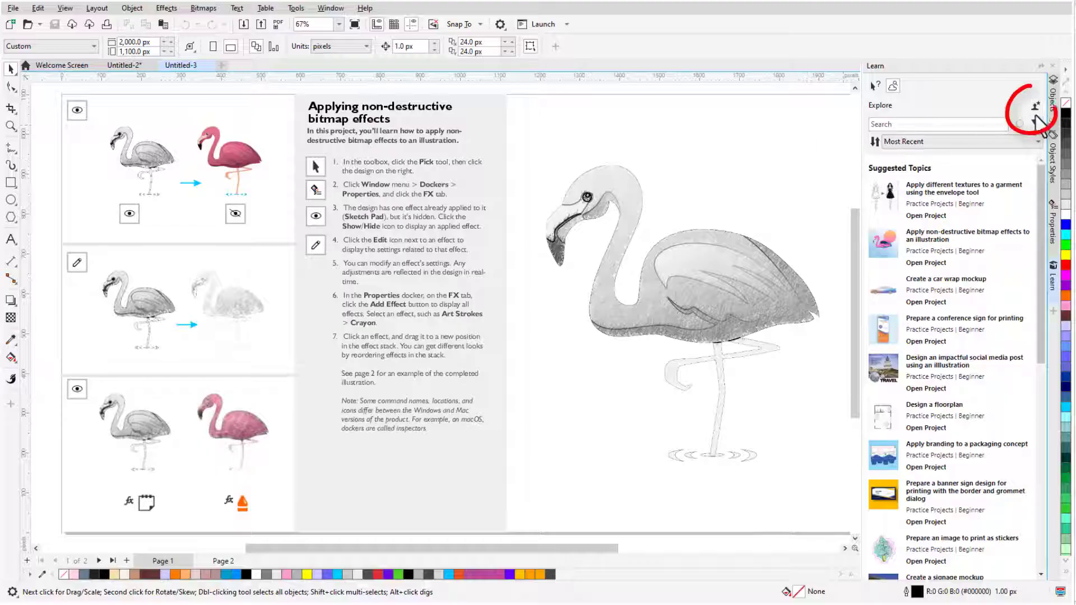
- Rerun the personalization survey as New to CorelDRAW and start the summer market flyer project
click(1033, 106)
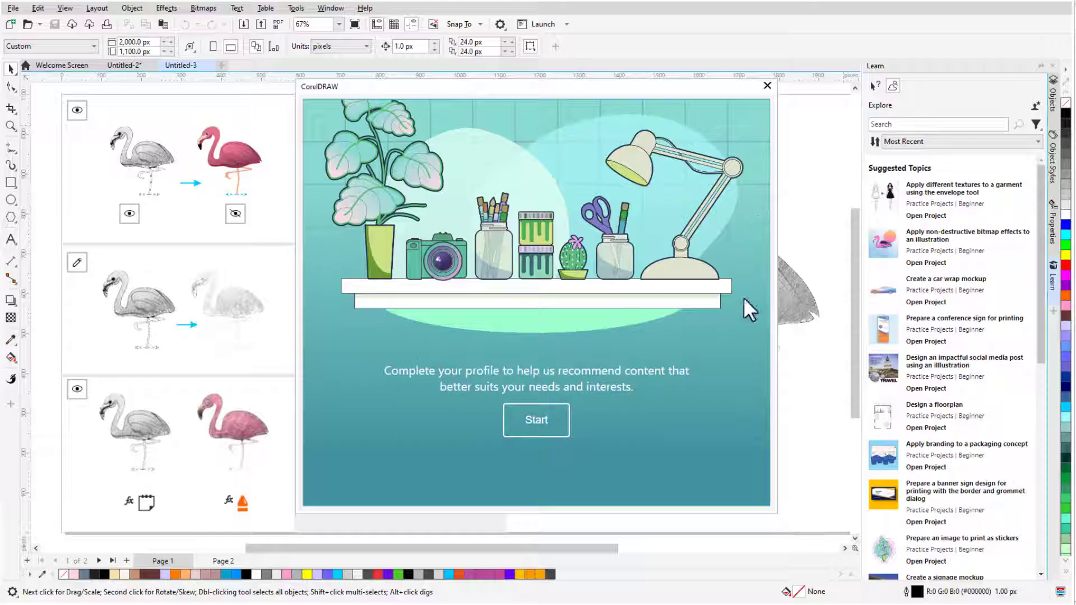
click(535, 419)
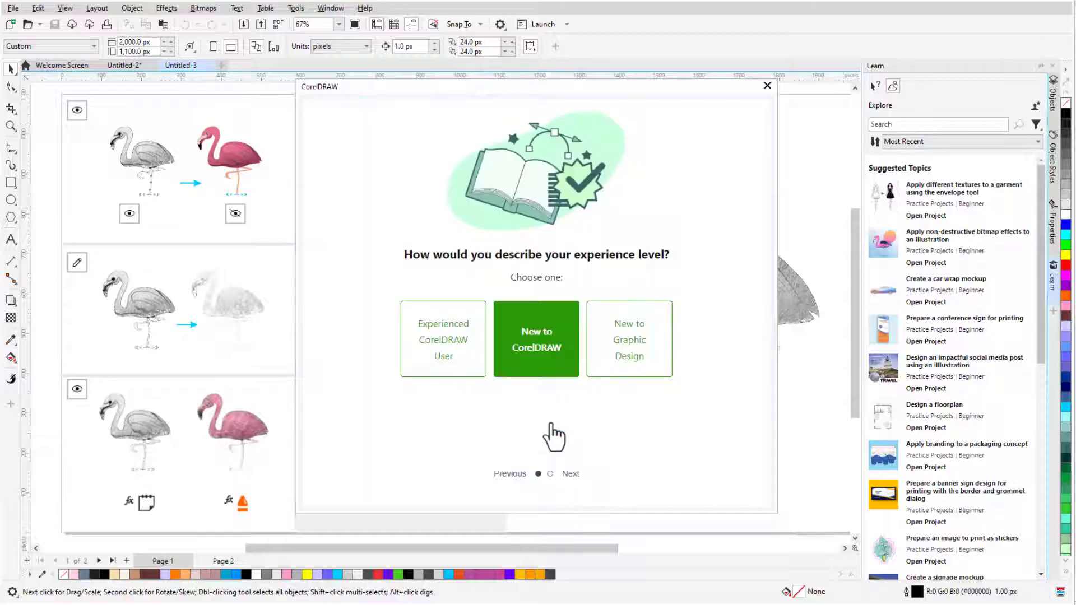
mouse_move(517, 428)
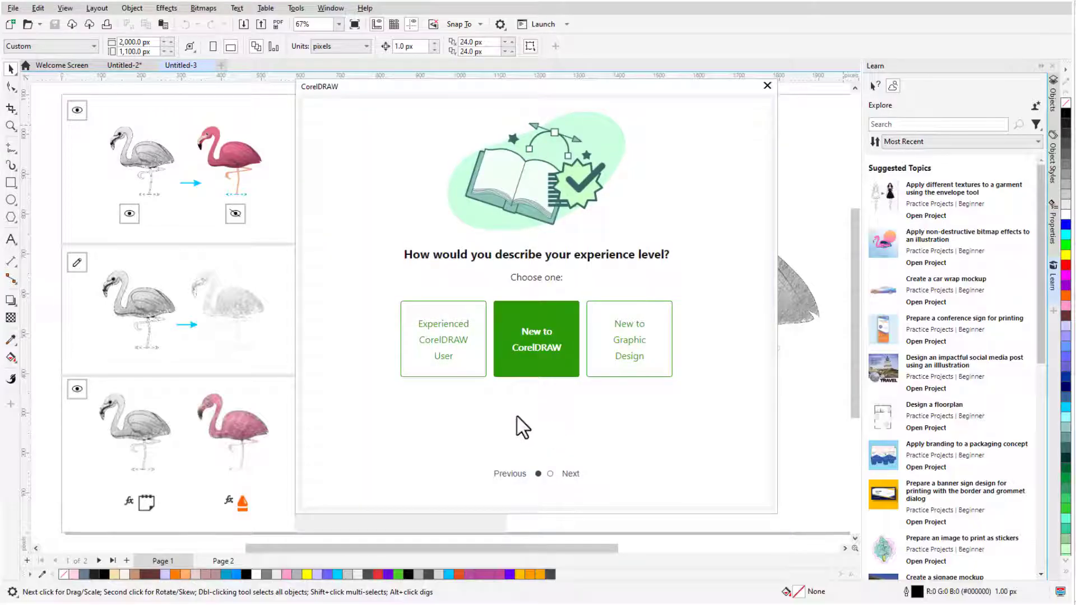
click(571, 472)
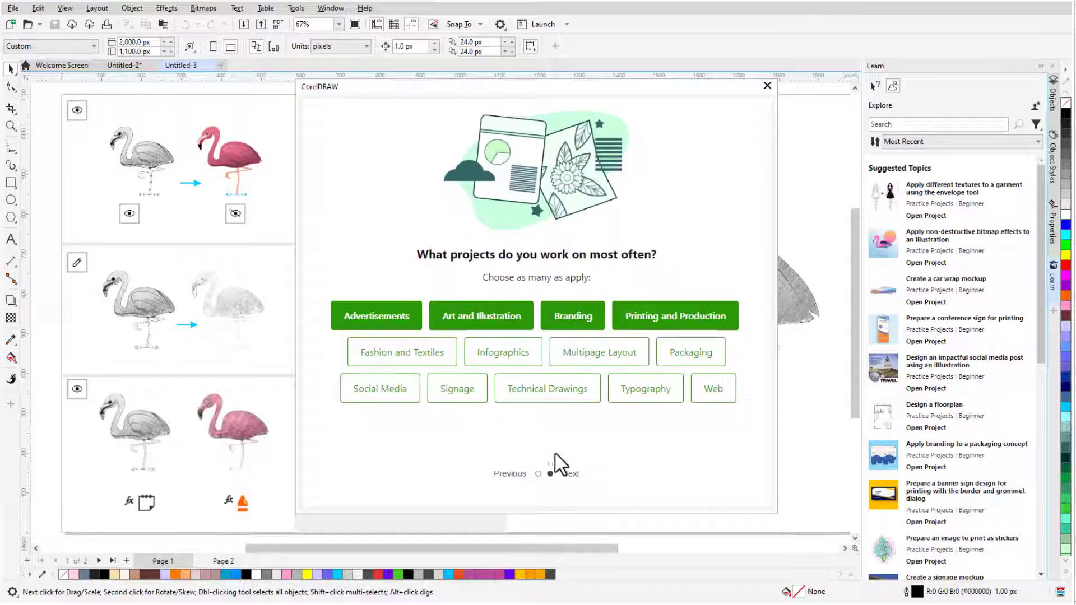
click(570, 472)
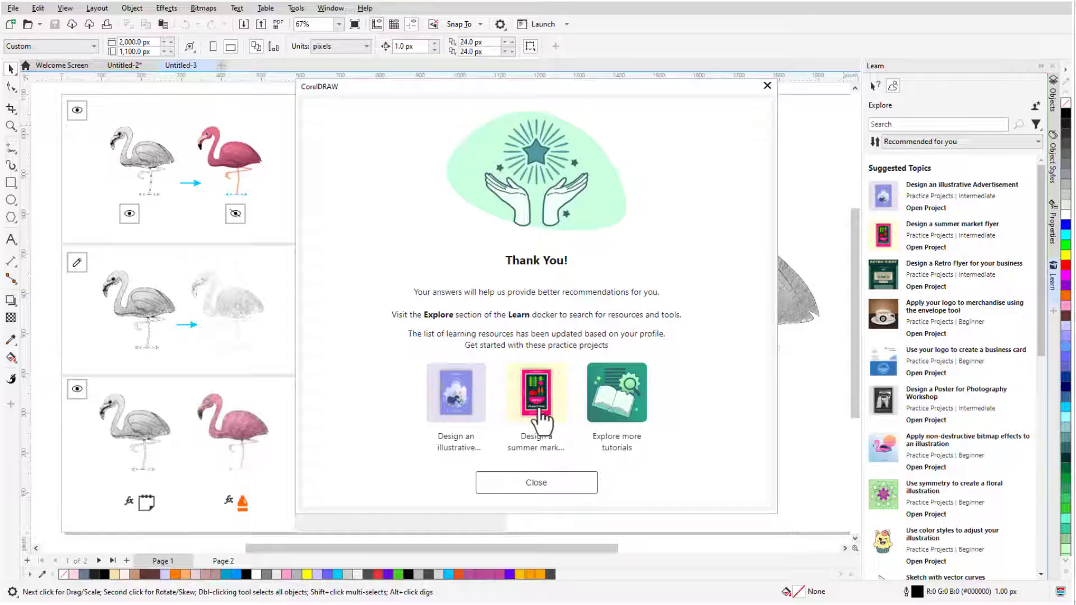
click(535, 392)
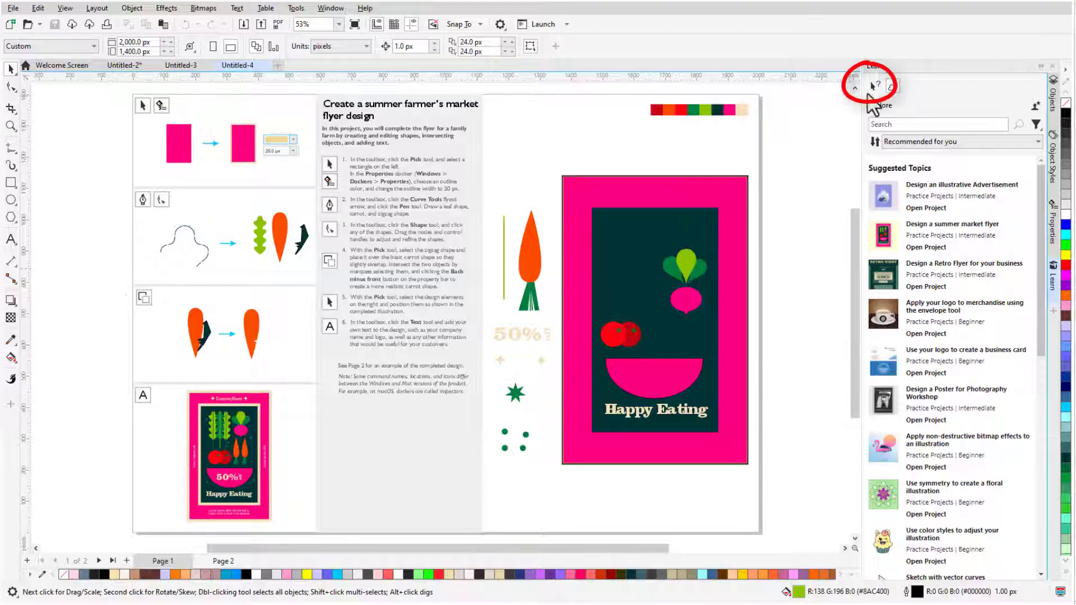
- View the Text tool's hints, visit the Ideas Portal link, and return to the Welcome Screen
click(875, 85)
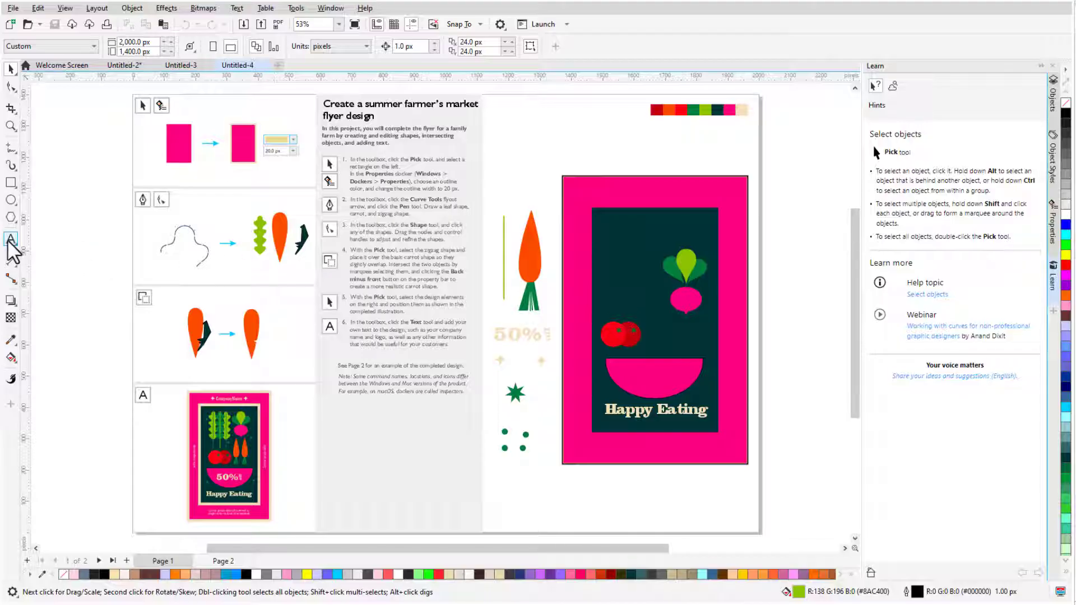
click(10, 239)
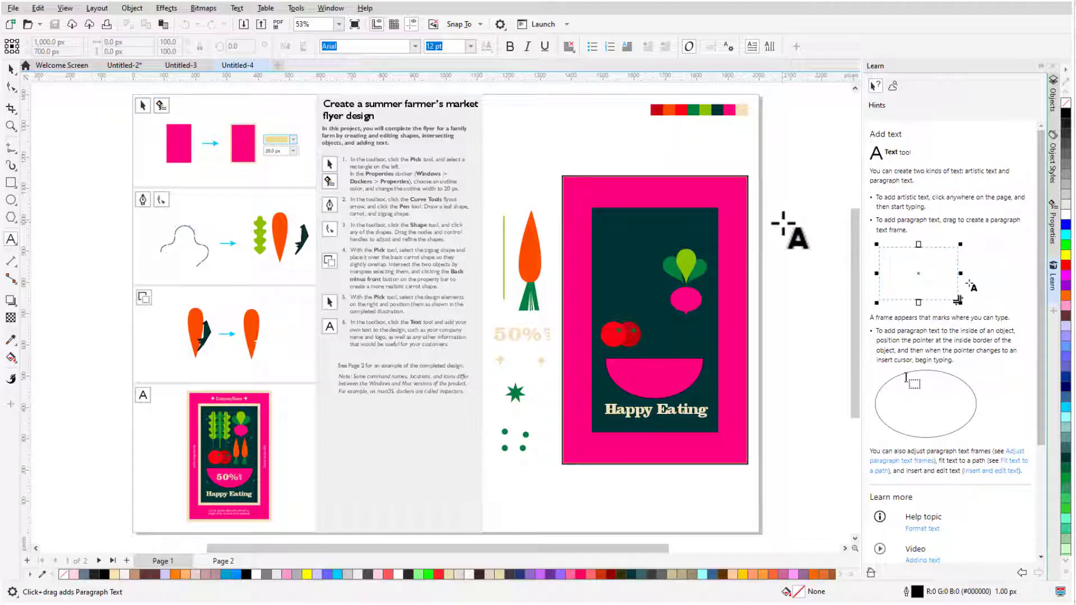
scroll(down, 3)
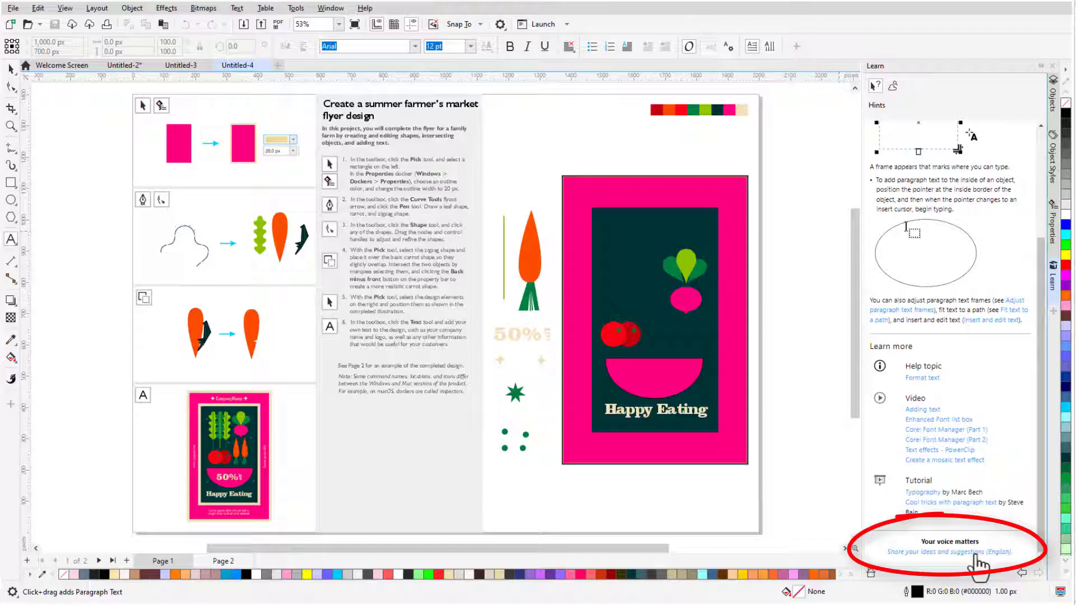
click(953, 551)
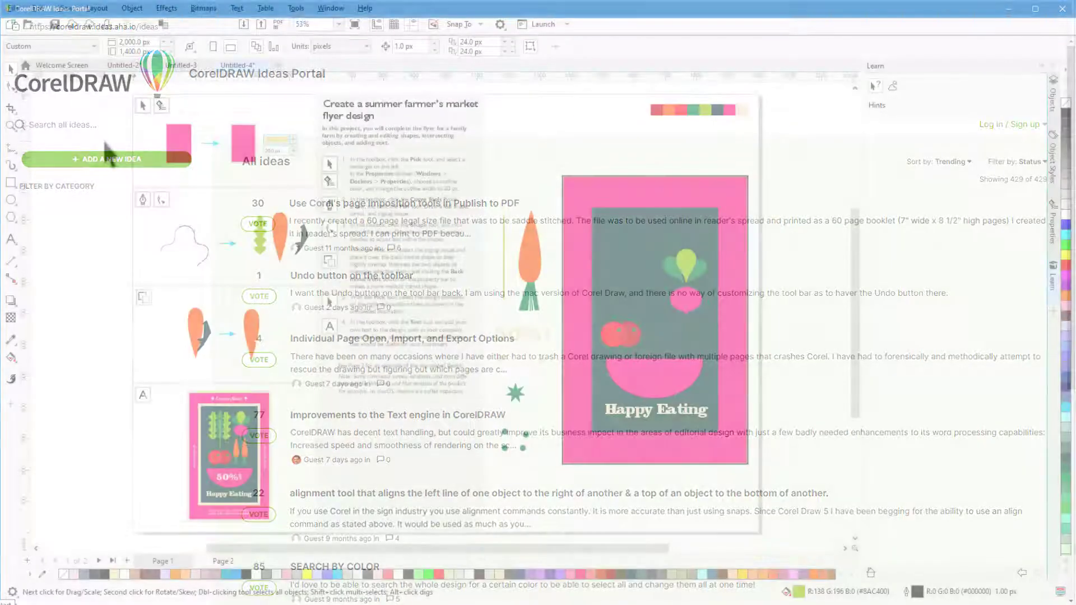
click(61, 65)
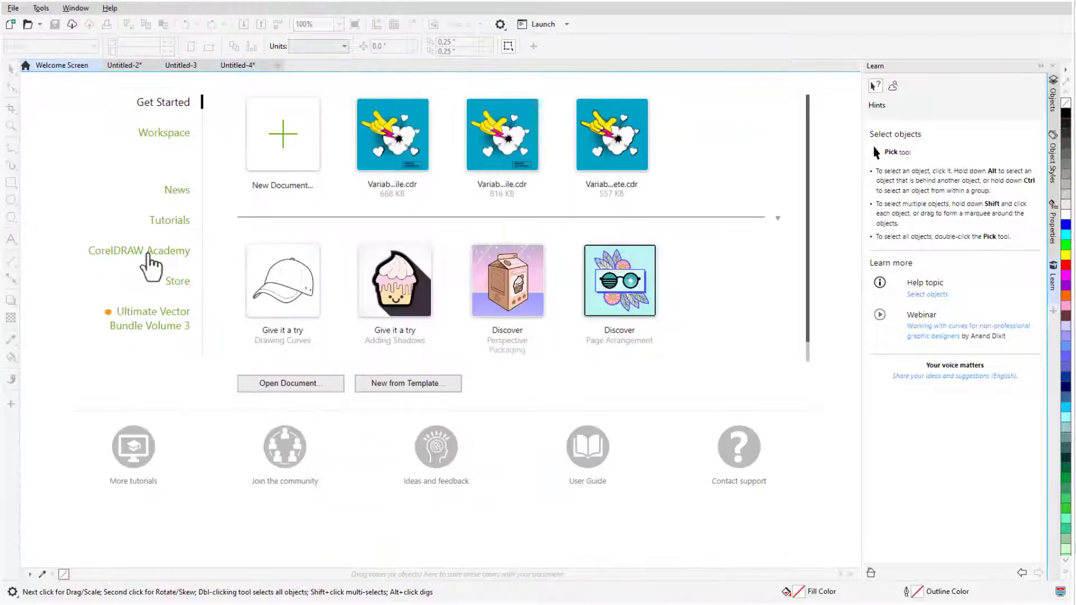